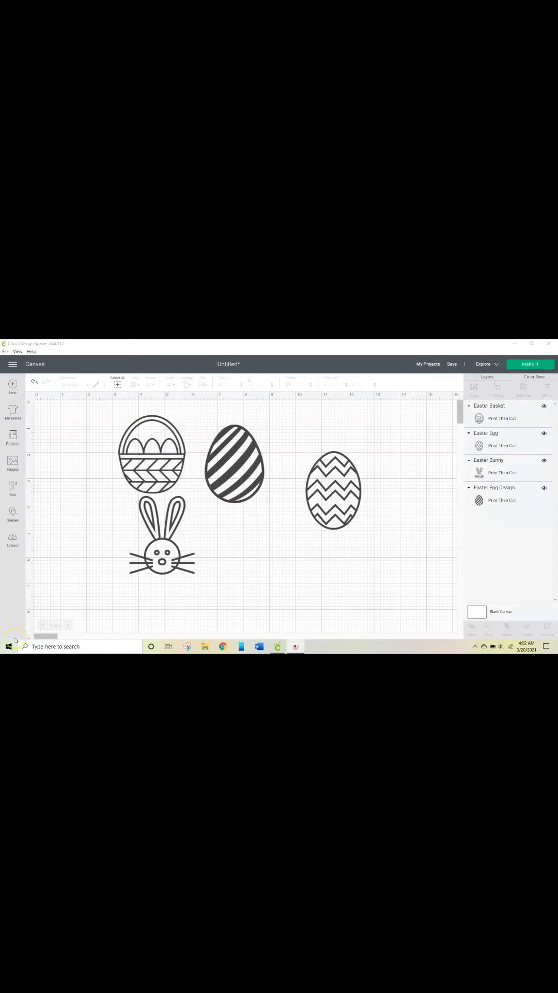
pyautogui.moveTo(119, 638)
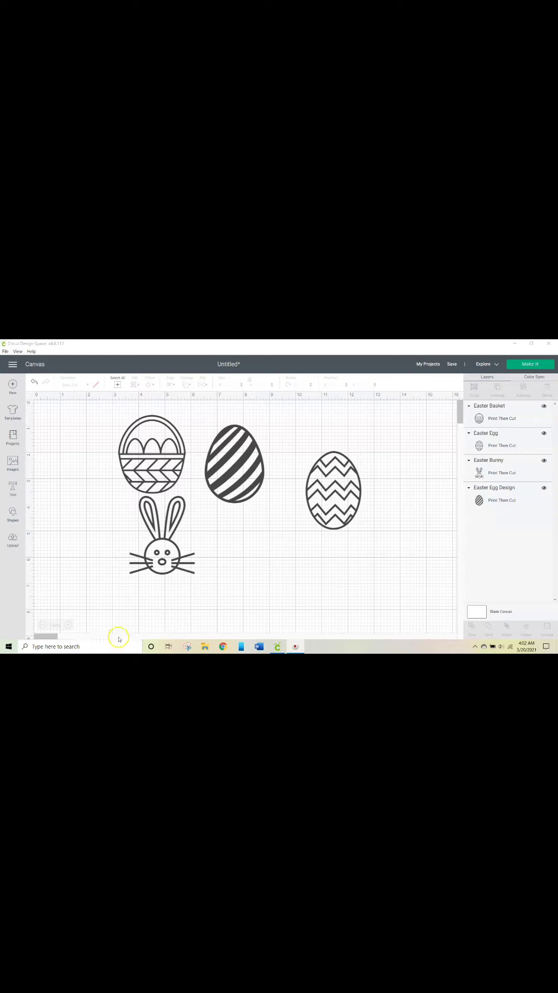
pyautogui.moveTo(27, 504)
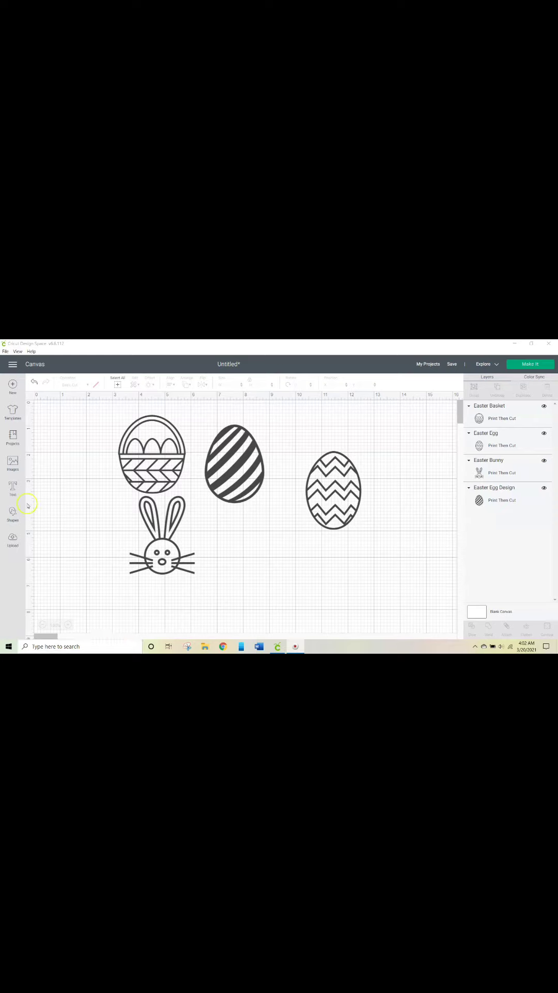
pyautogui.moveTo(100, 424)
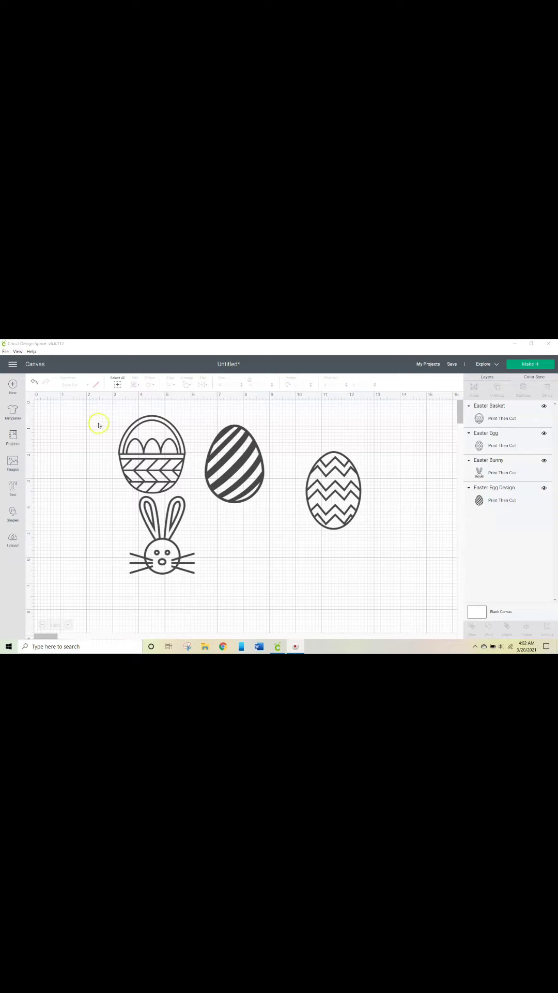
pyautogui.moveTo(108, 414)
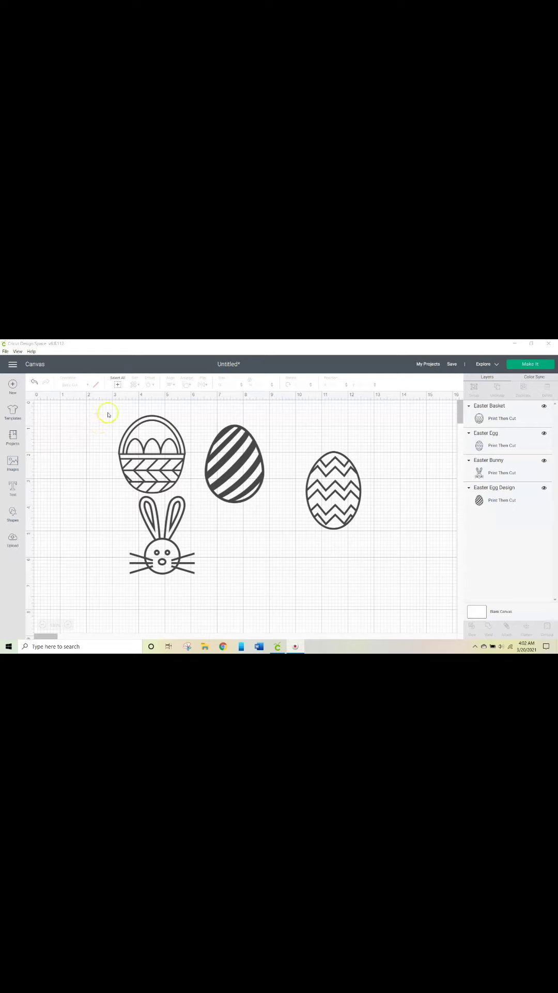
pyautogui.moveTo(107, 414)
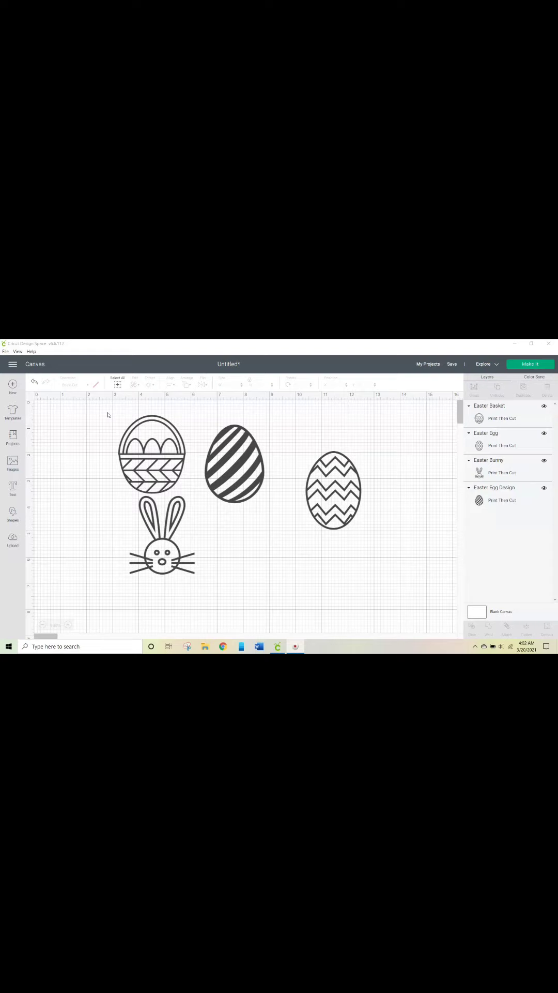
pyautogui.moveTo(97, 416)
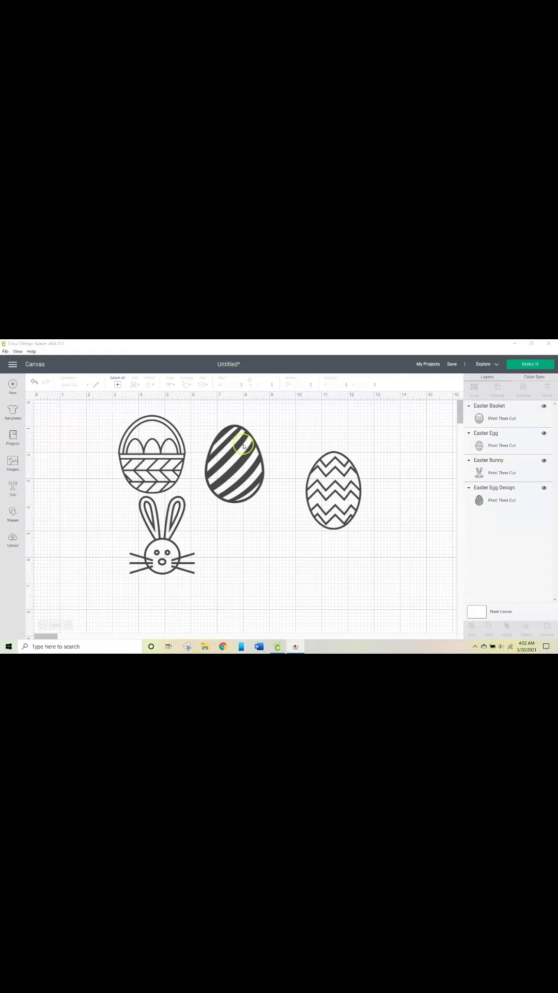
pyautogui.moveTo(174, 559)
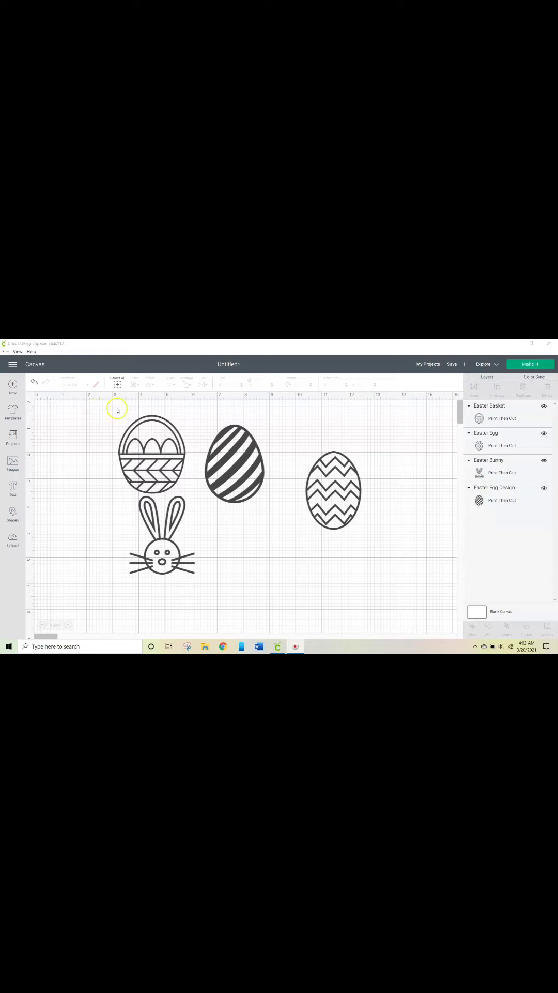
pyautogui.moveTo(123, 413)
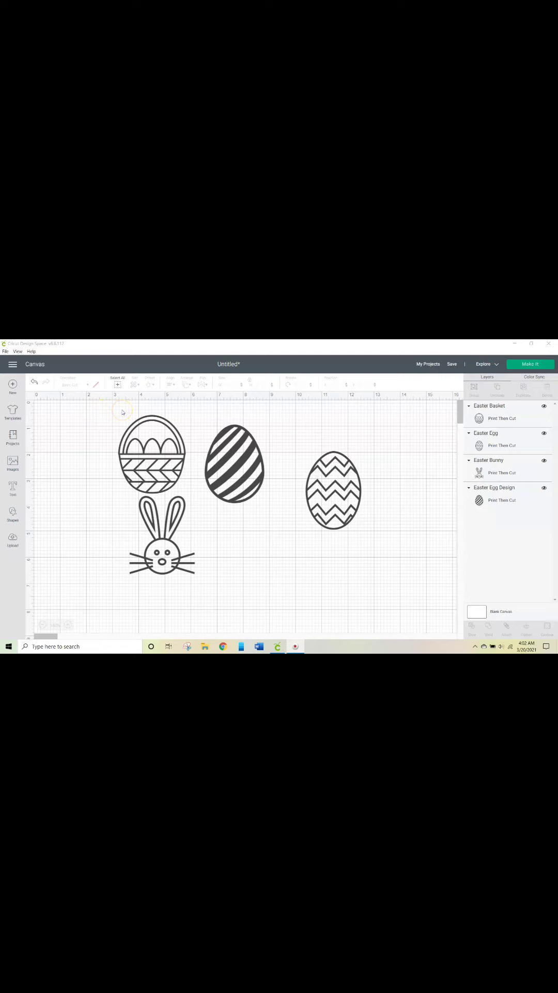
pyautogui.moveTo(250, 442)
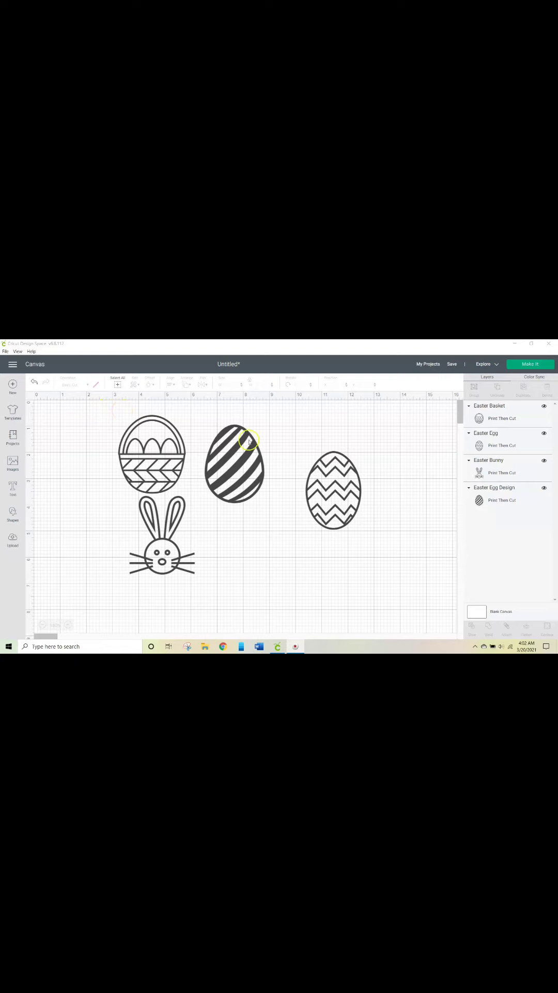
# Cluster the zigzag egg with the others and set all four designs to standard Print Then Cut
pyautogui.click(235, 467)
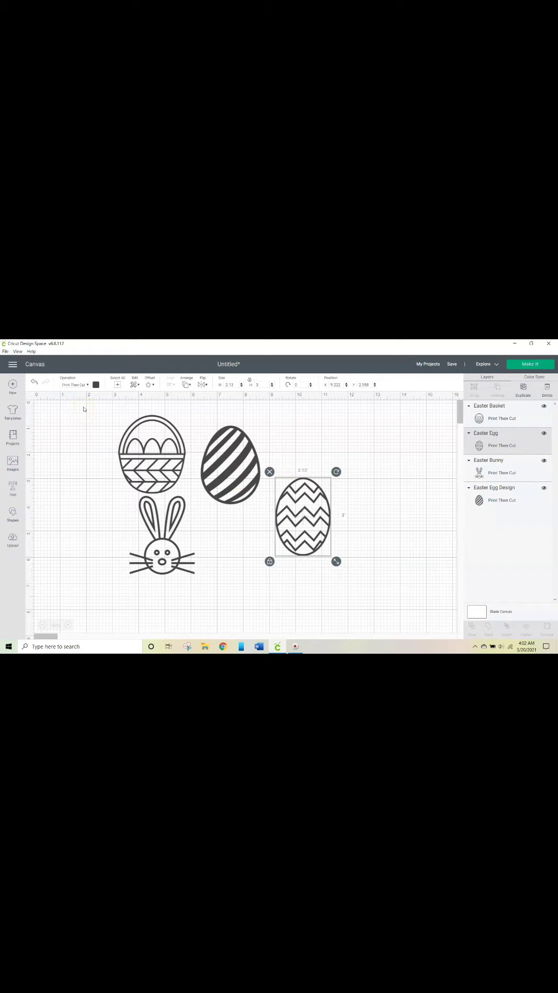
pyautogui.moveTo(131, 421)
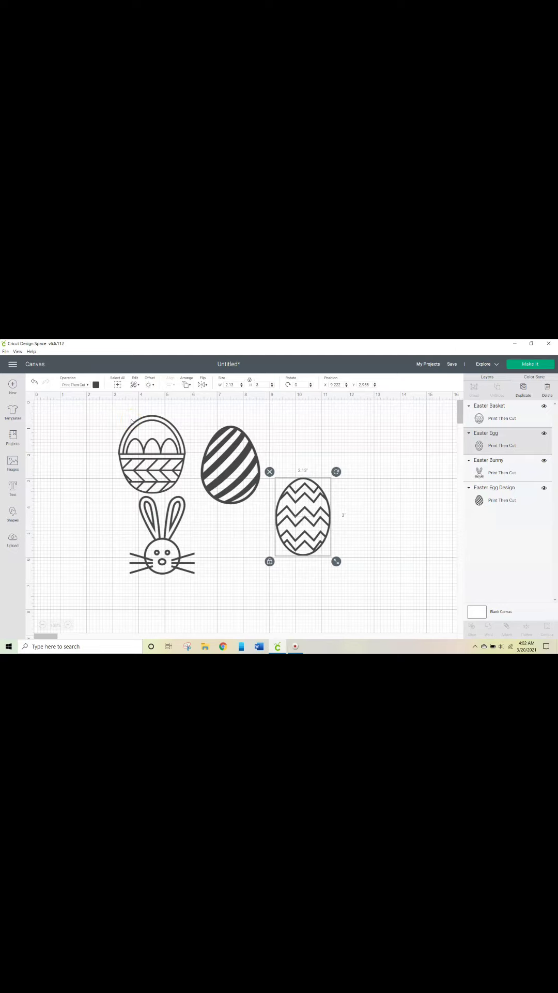
pyautogui.moveTo(120, 412)
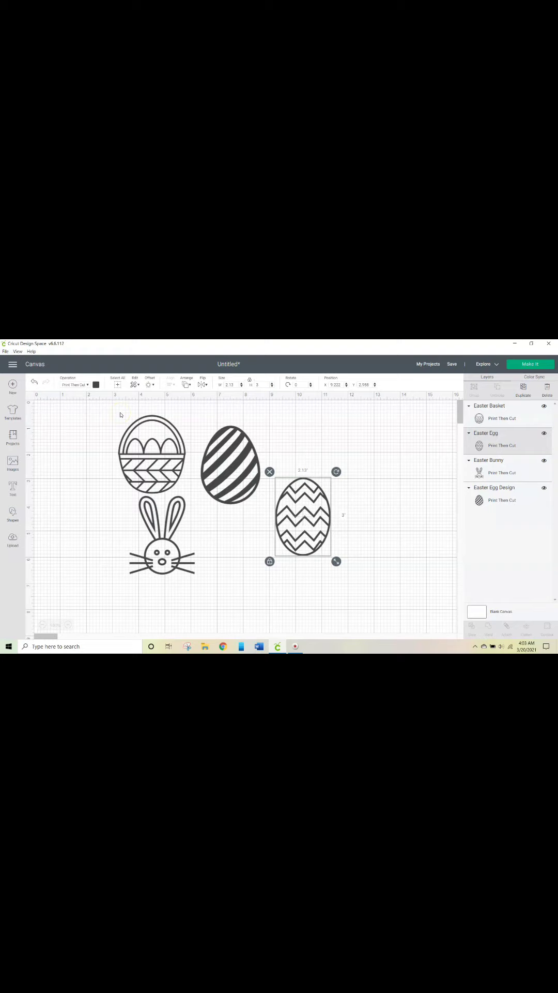
pyautogui.moveTo(101, 414)
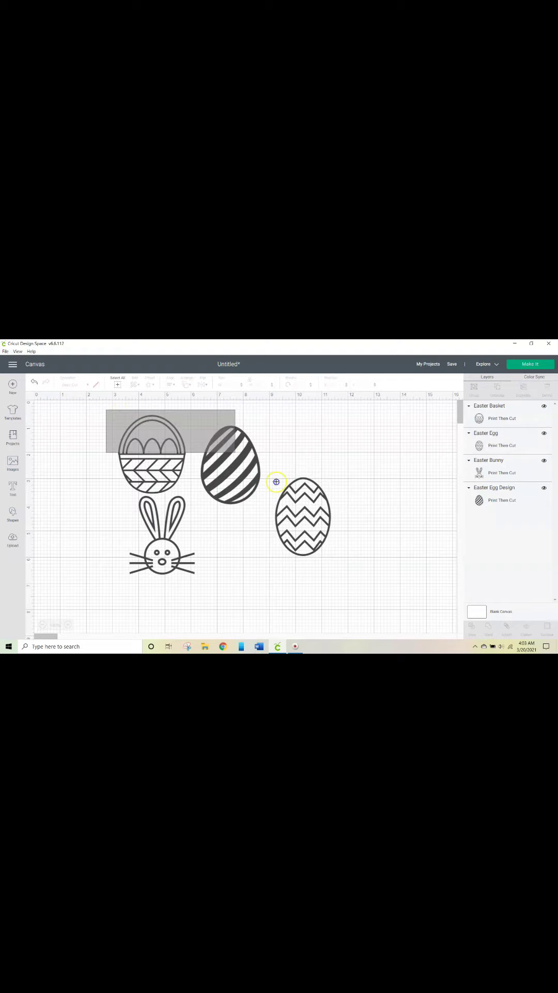
pyautogui.click(69, 384)
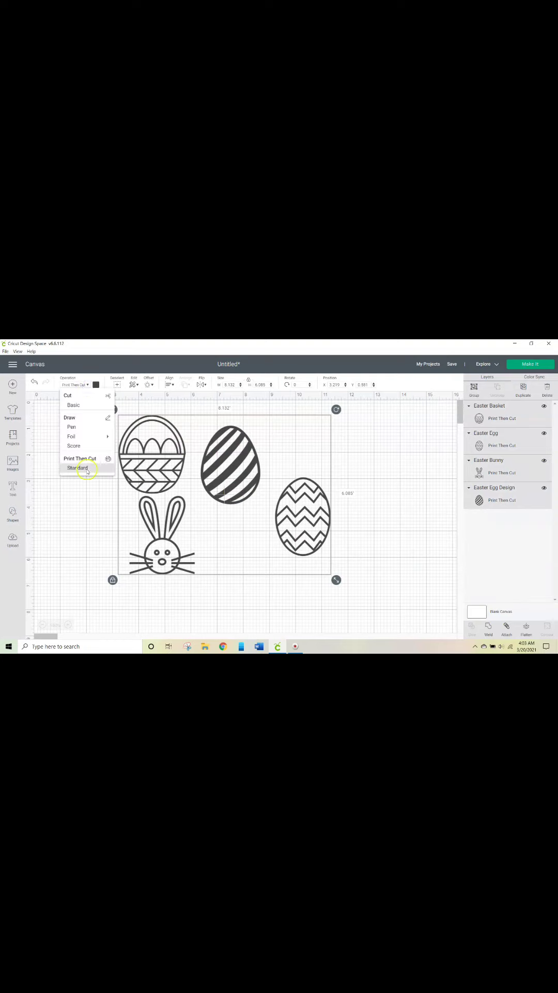
pyautogui.click(372, 464)
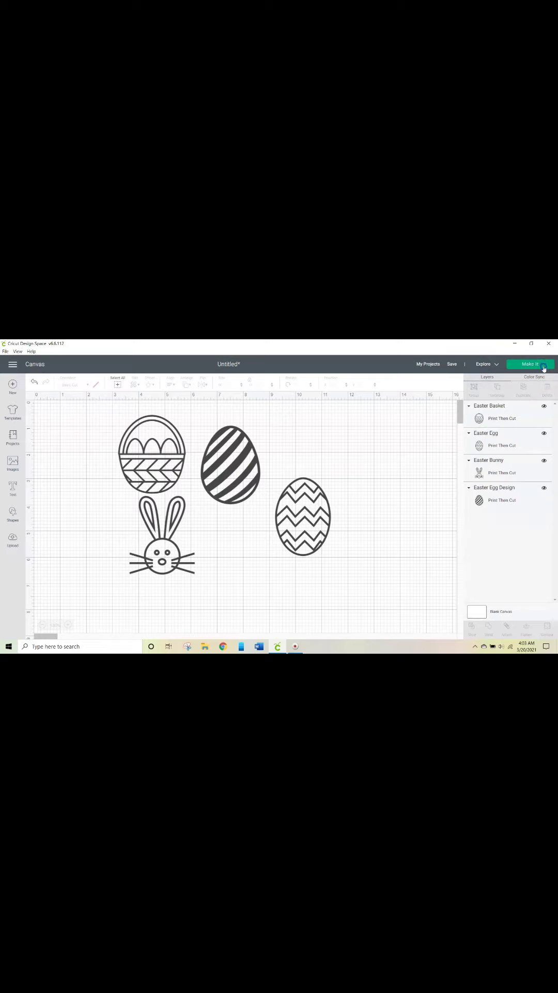
# Proceed with Make It so all four Easter designs sit on one Letter Print Then Cut mat
pyautogui.click(530, 363)
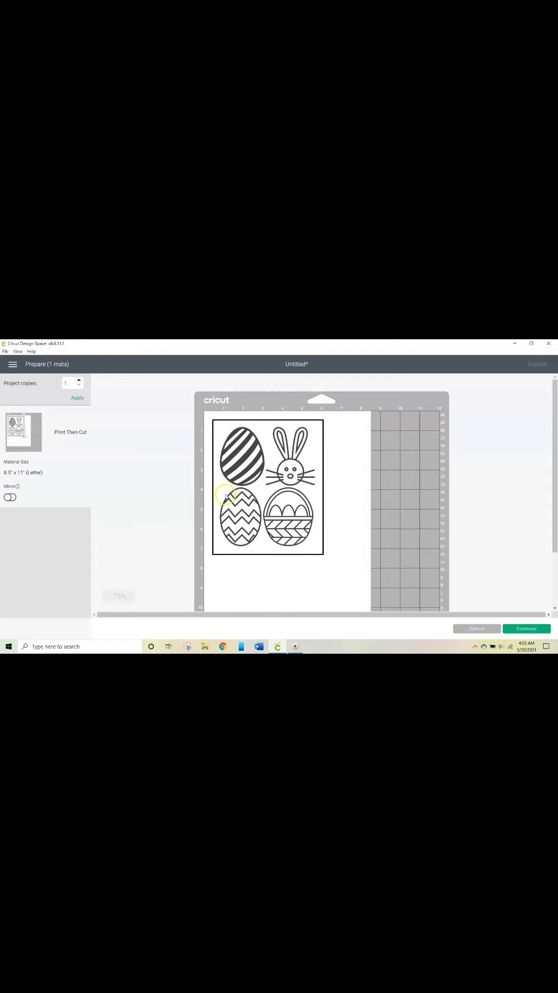
pyautogui.moveTo(286, 406)
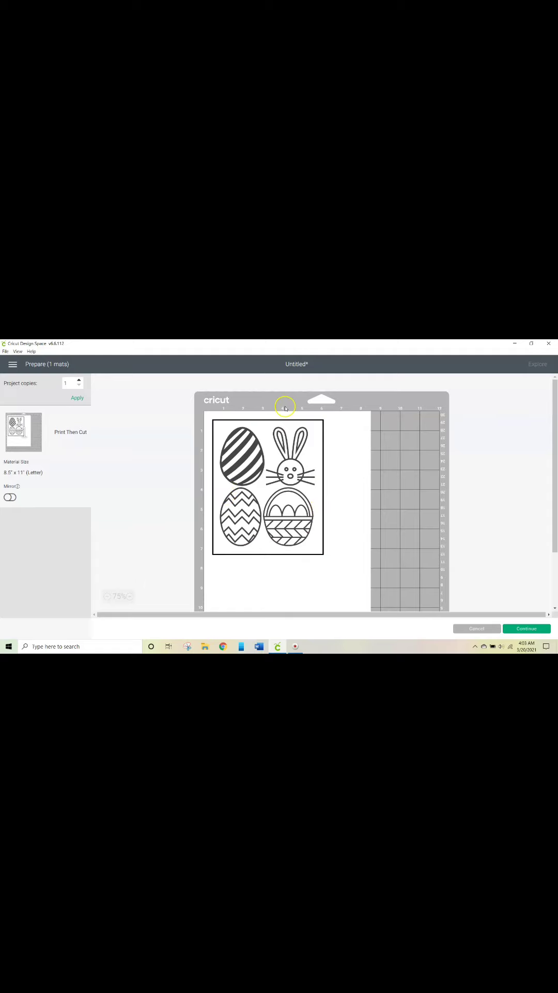
pyautogui.moveTo(300, 435)
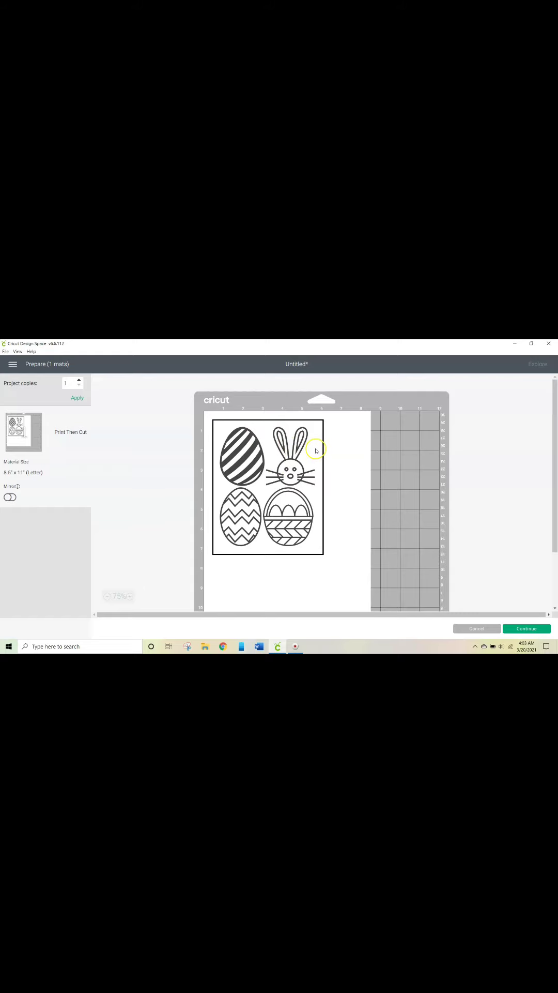
pyautogui.moveTo(316, 451)
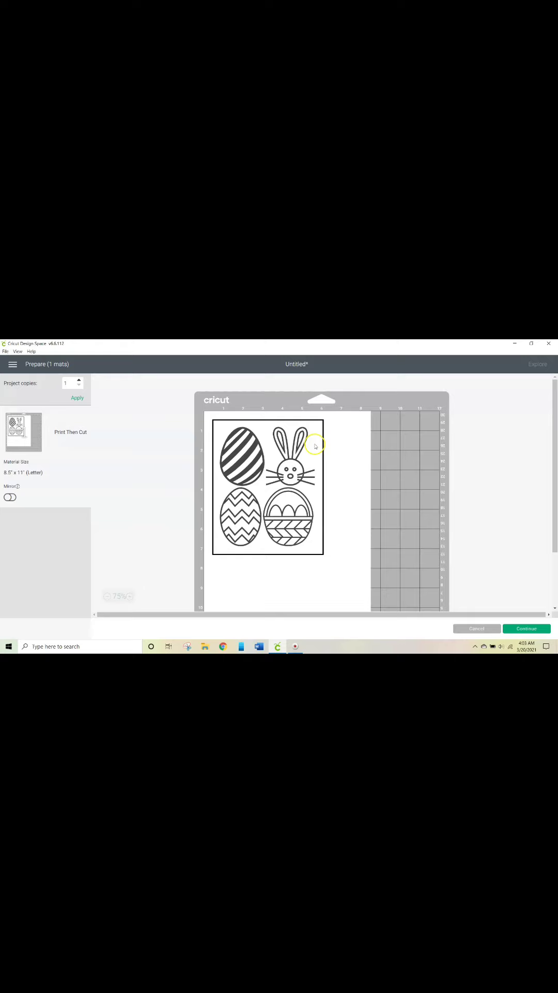
pyautogui.moveTo(479, 545)
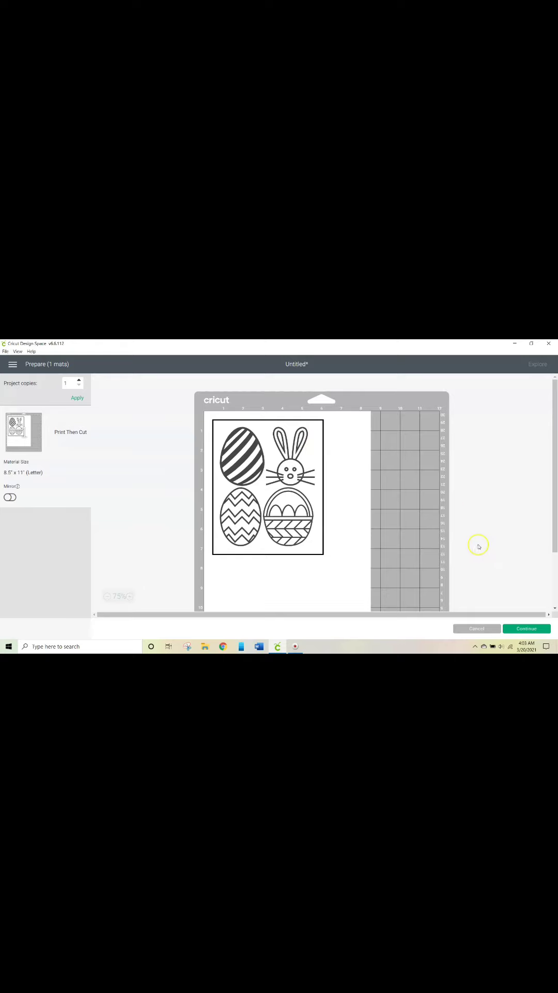
# Continue from the mat preview and send the mat to a printer, opening print setup
pyautogui.click(527, 628)
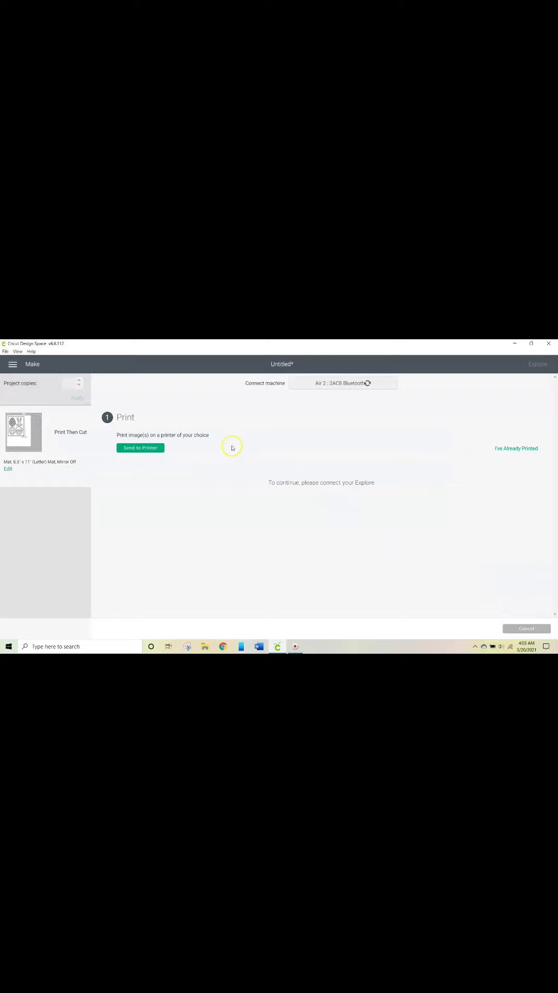
pyautogui.click(139, 447)
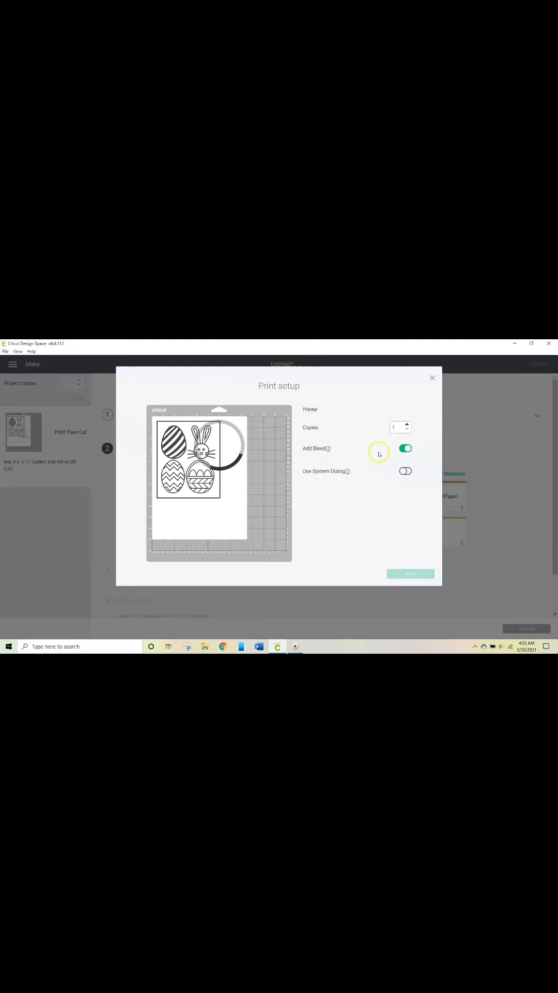
# Choose the Ine AT BrailleBuddy embosser as printer with Add Bleed turned off
pyautogui.click(357, 420)
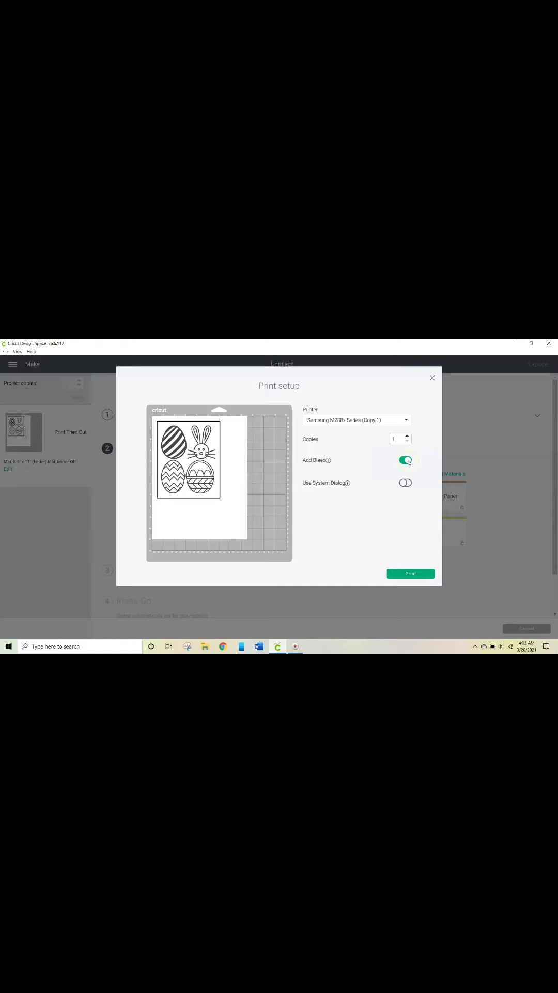
pyautogui.click(406, 460)
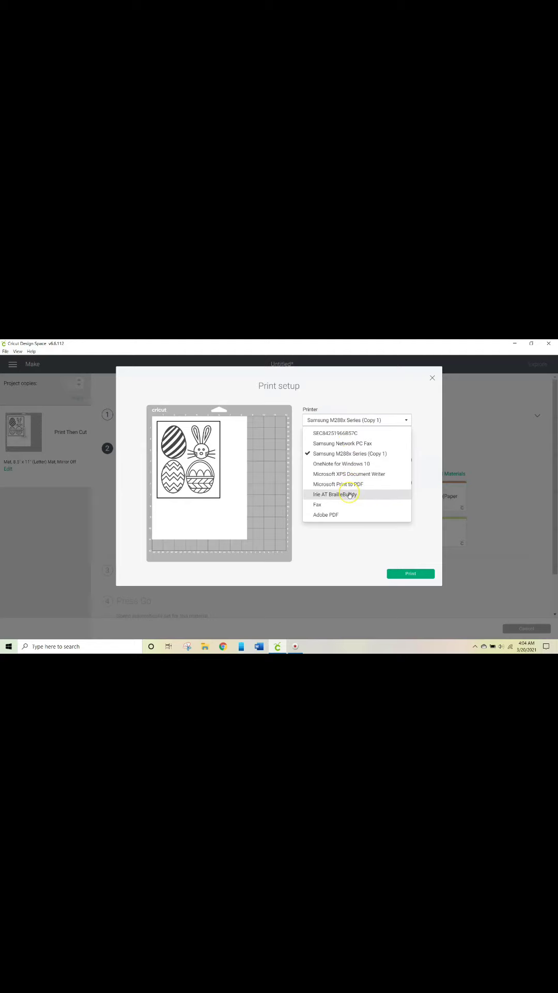
pyautogui.click(339, 495)
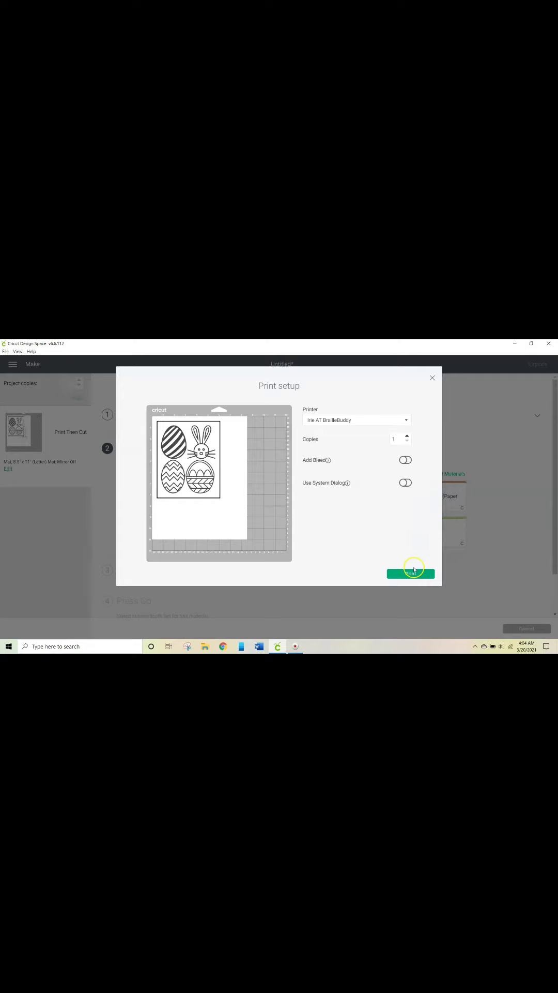
pyautogui.moveTo(394, 560)
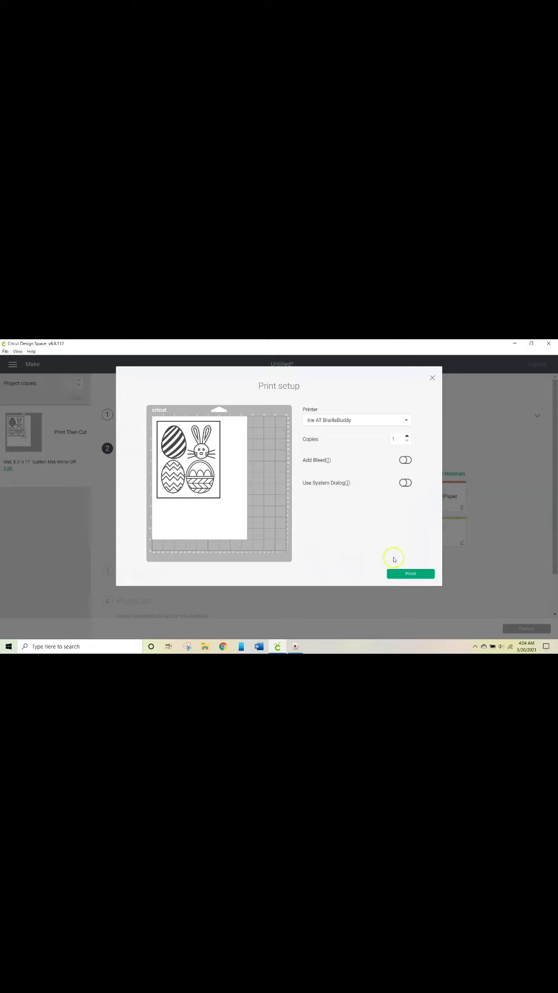
pyautogui.moveTo(11, 645)
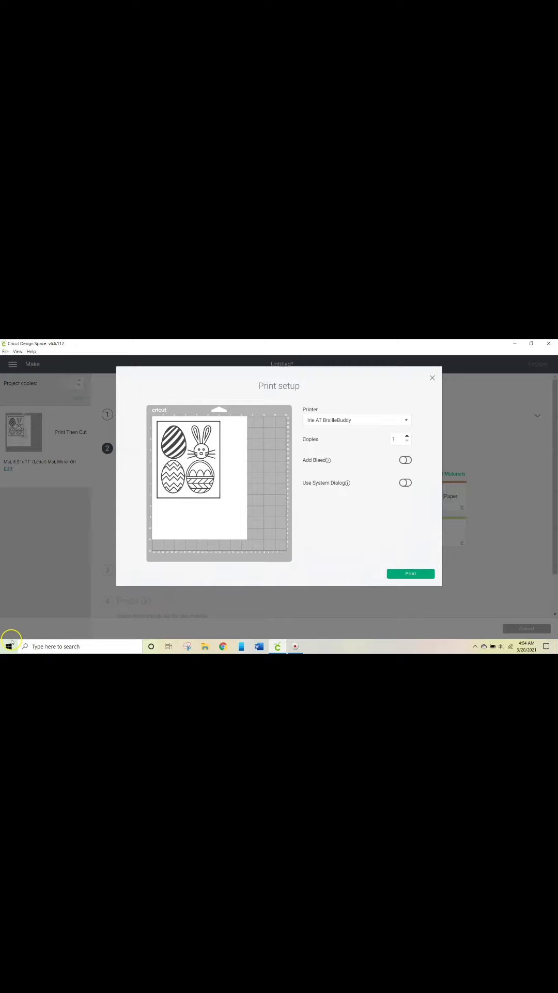